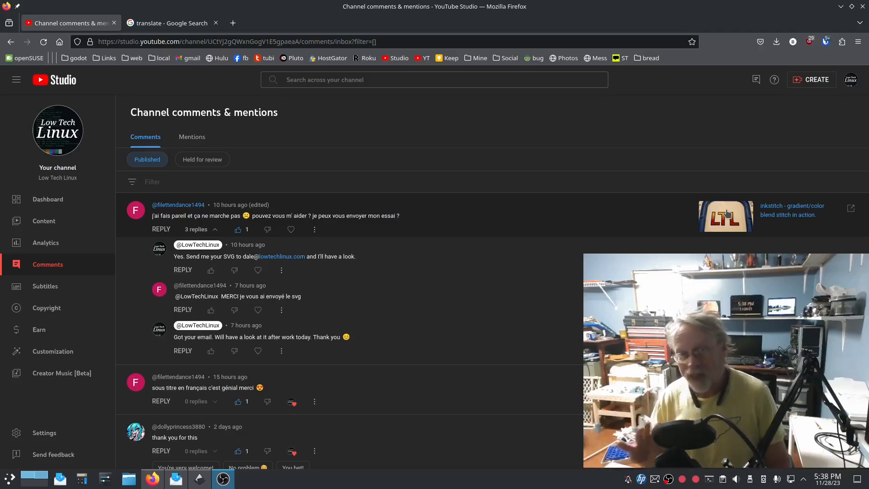
pyautogui.moveTo(490, 241)
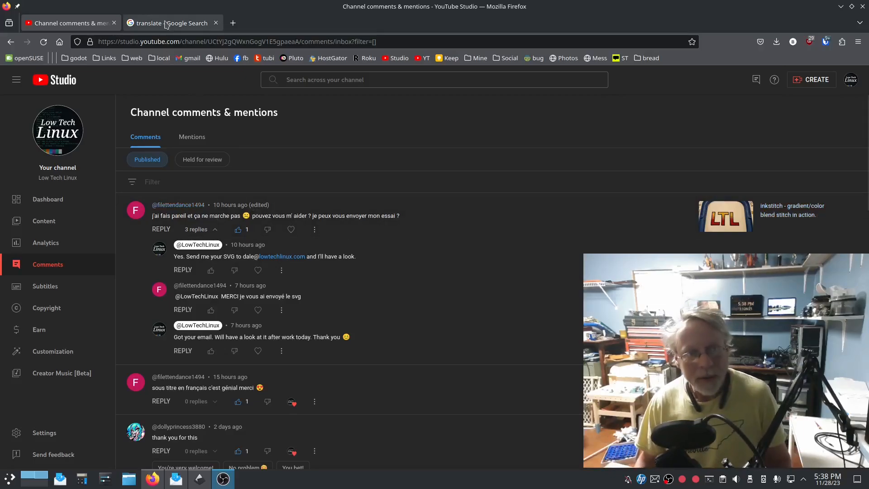
# - Read the English translation of the viewer's French comment, then return to the YouTube thread
pyautogui.click(169, 23)
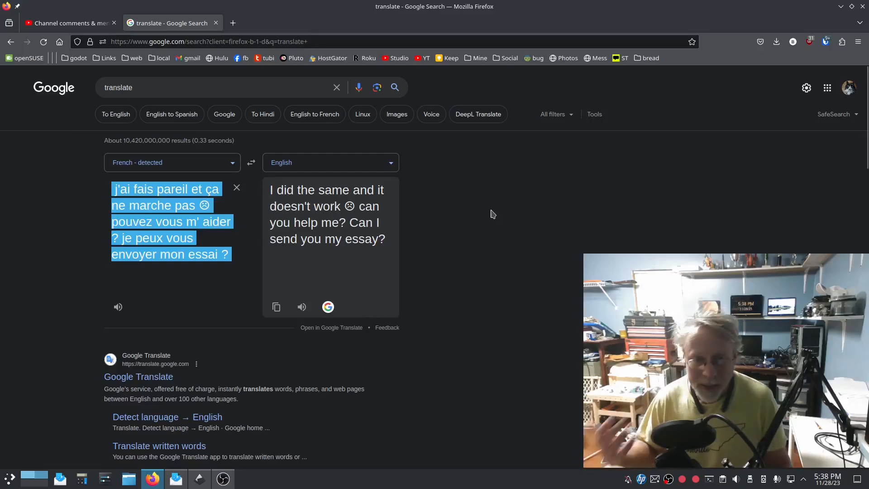
pyautogui.moveTo(294, 80)
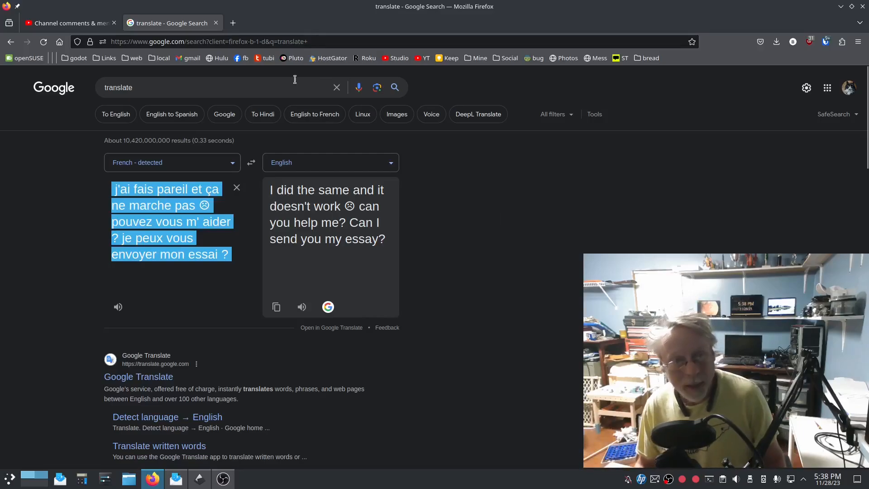
pyautogui.click(66, 22)
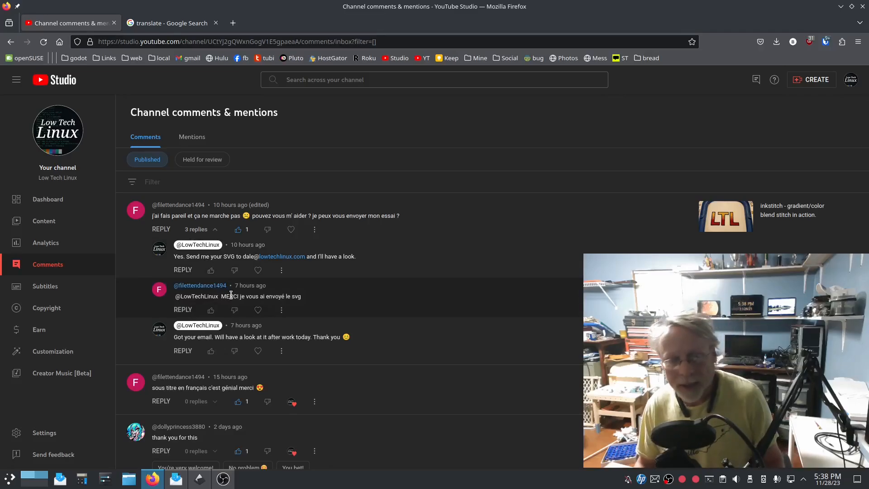
pyautogui.moveTo(575, 293)
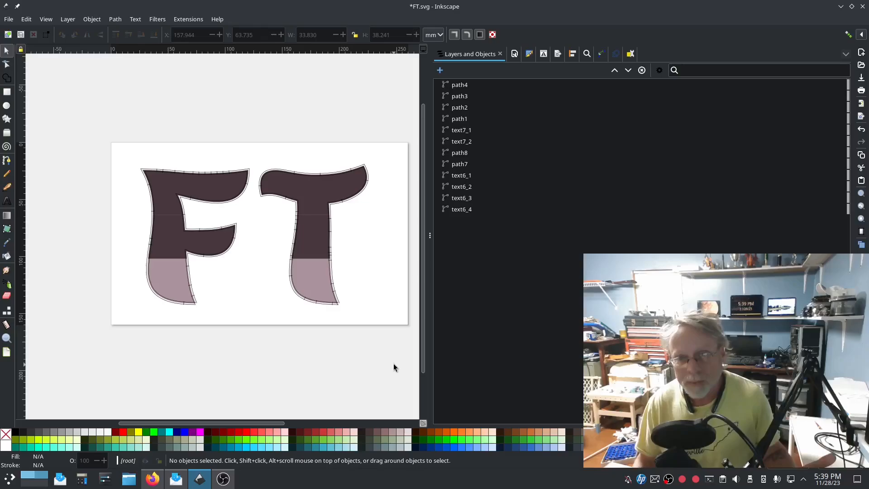
pyautogui.moveTo(391, 359)
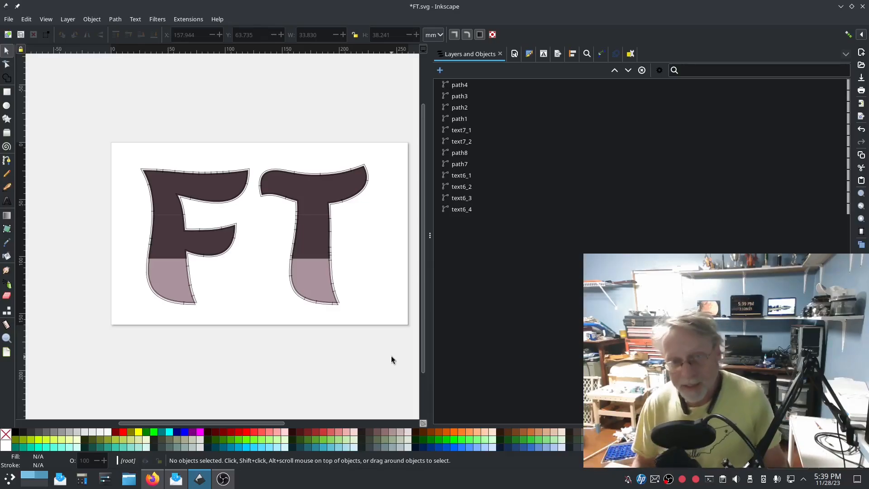
pyautogui.moveTo(366, 231)
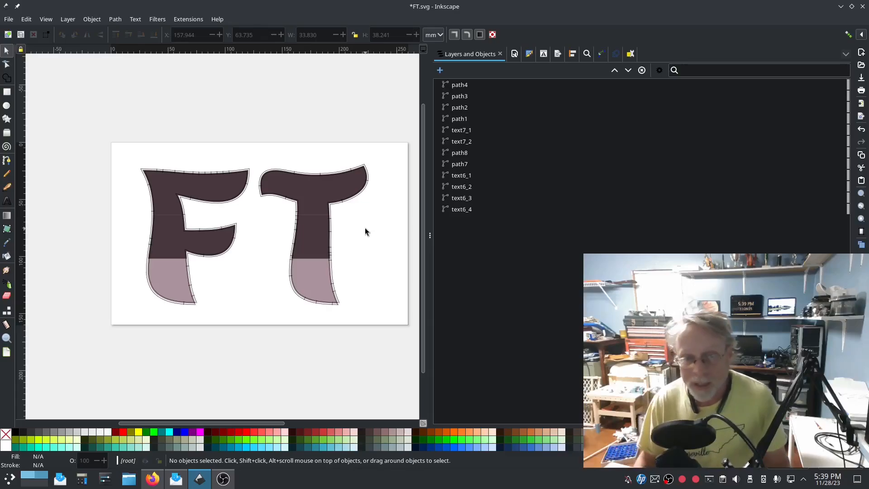
pyautogui.moveTo(371, 218)
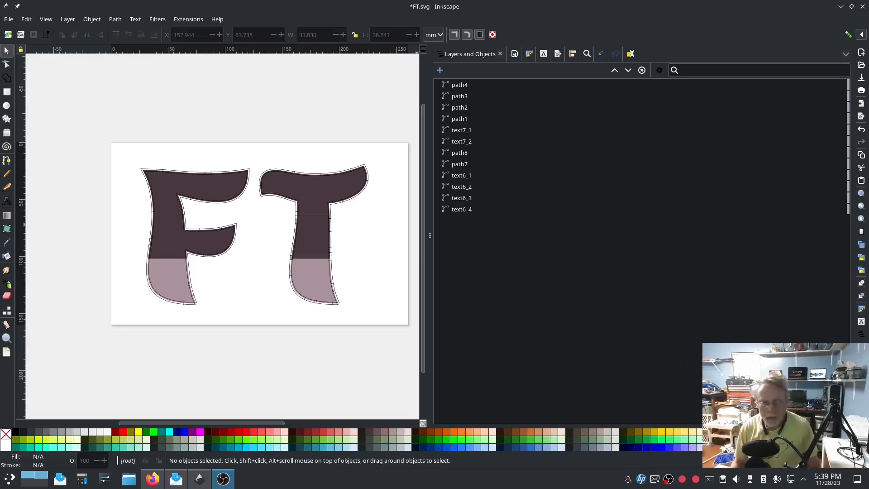
pyautogui.moveTo(330, 371)
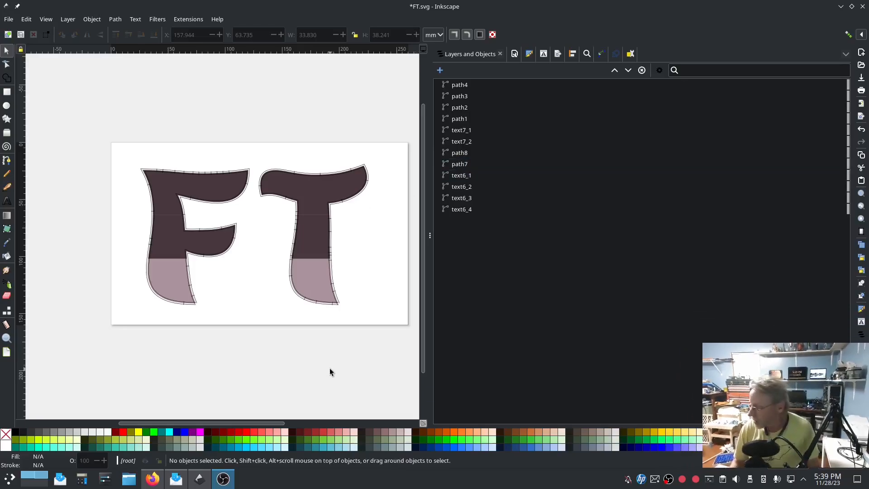
# - Inspect FT.svg's letter pieces in Layers and Objects and select path4
pyautogui.click(460, 85)
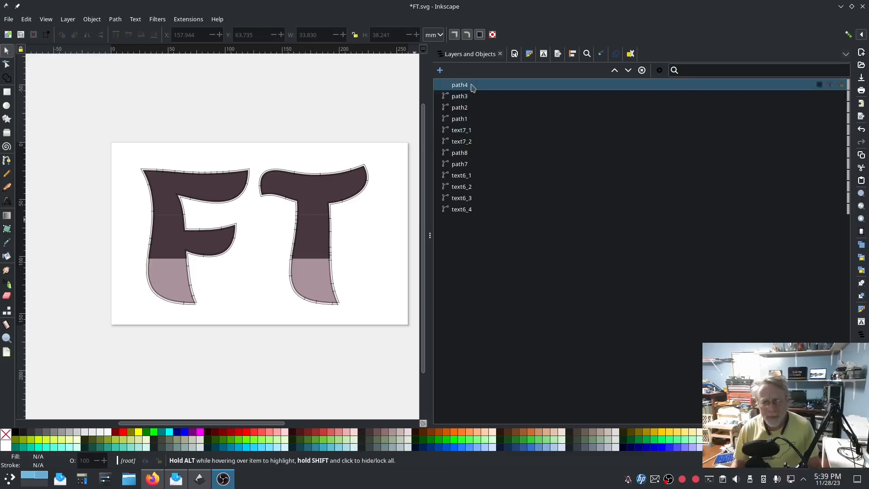
pyautogui.click(188, 19)
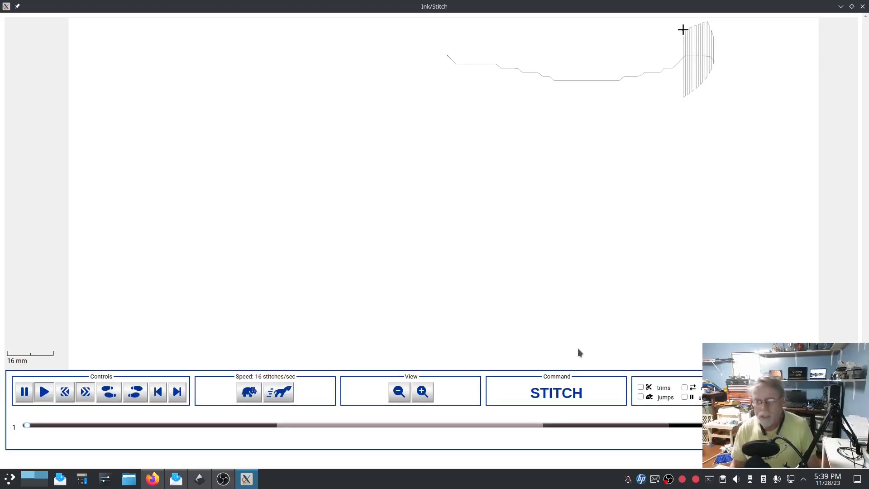
# - Speed up simulator playback and watch the dark top and light bottom fills stitch out
pyautogui.click(278, 392)
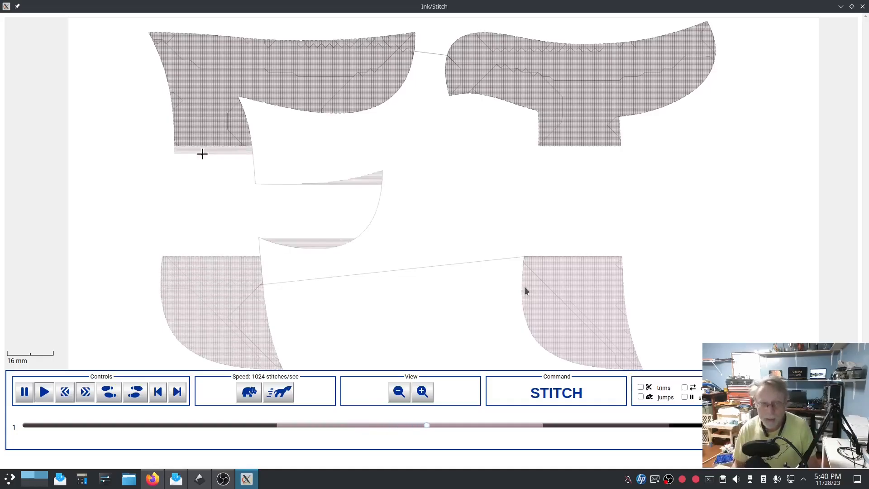
pyautogui.click(44, 392)
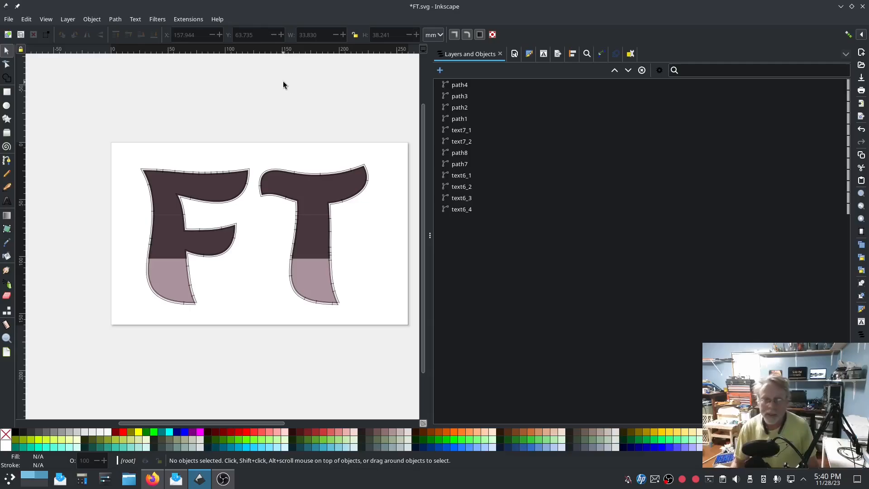
pyautogui.moveTo(368, 131)
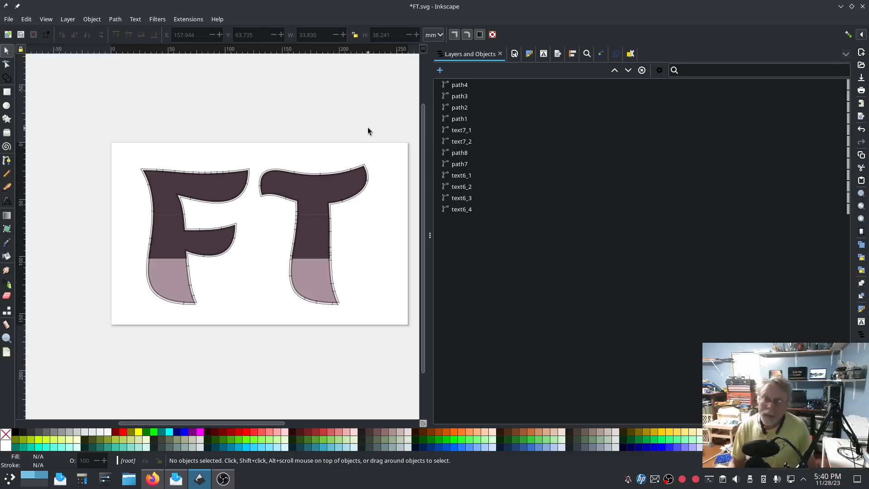
pyautogui.moveTo(377, 209)
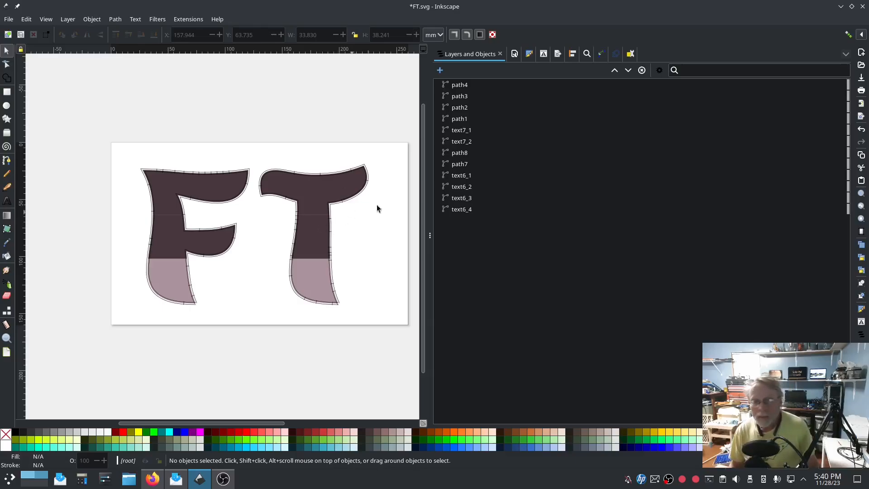
# - Select both dark middle bands, text7_1 of the F and text7_2 of the T
pyautogui.click(461, 129)
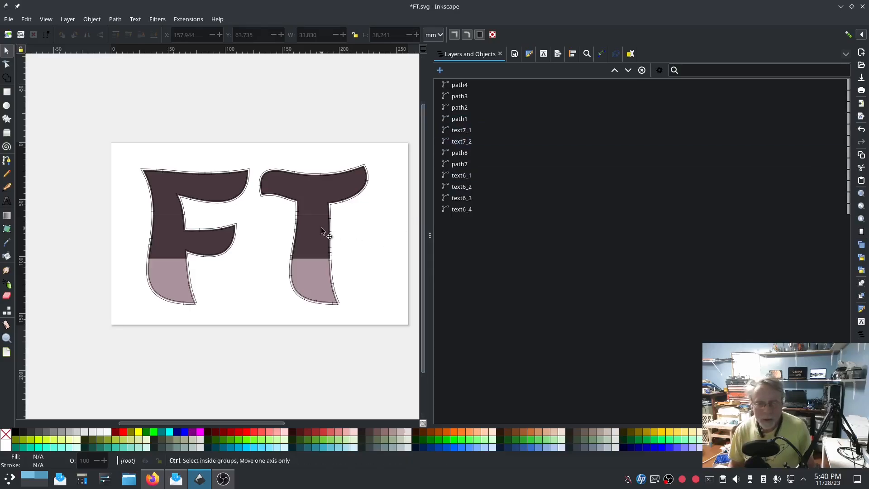
pyautogui.click(461, 130)
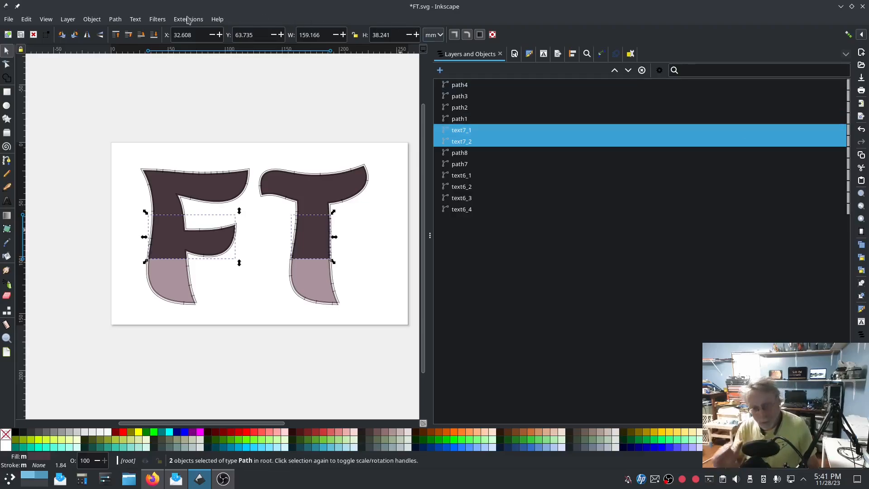
pyautogui.click(188, 19)
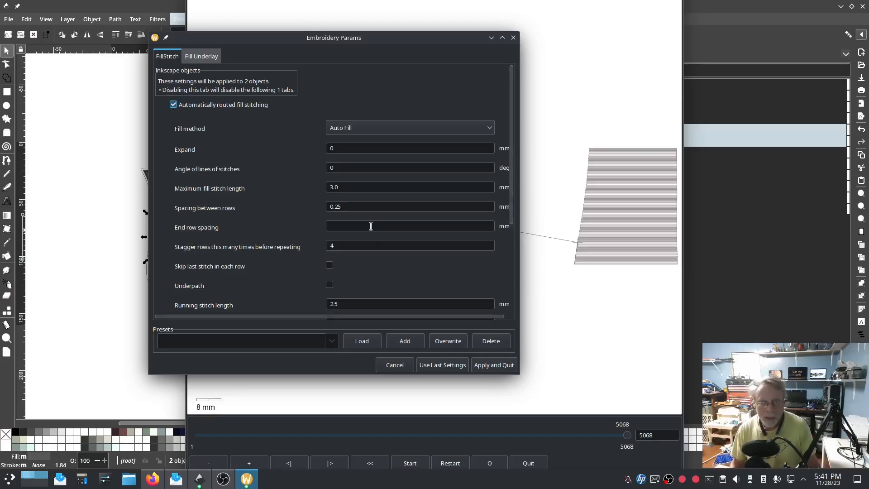
# - Set End row spacing to 2 mm for text7_1 and text7_2, then Apply and Quit
pyautogui.click(410, 227)
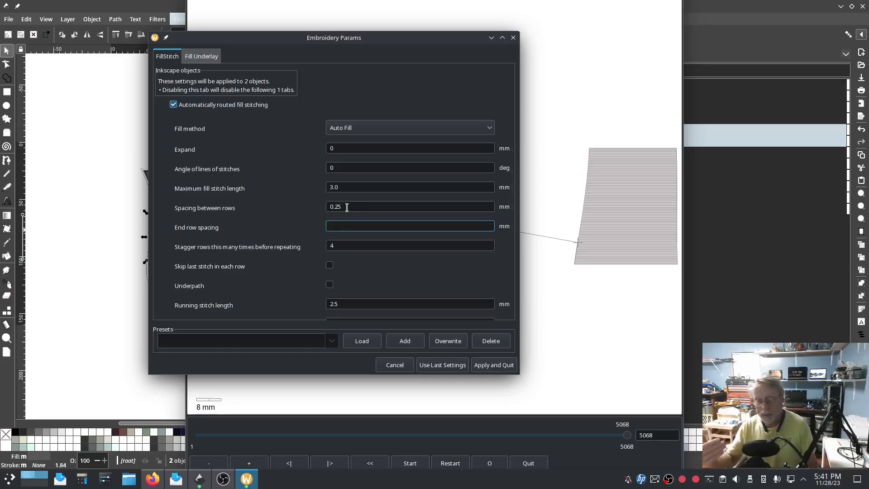
pyautogui.click(410, 225)
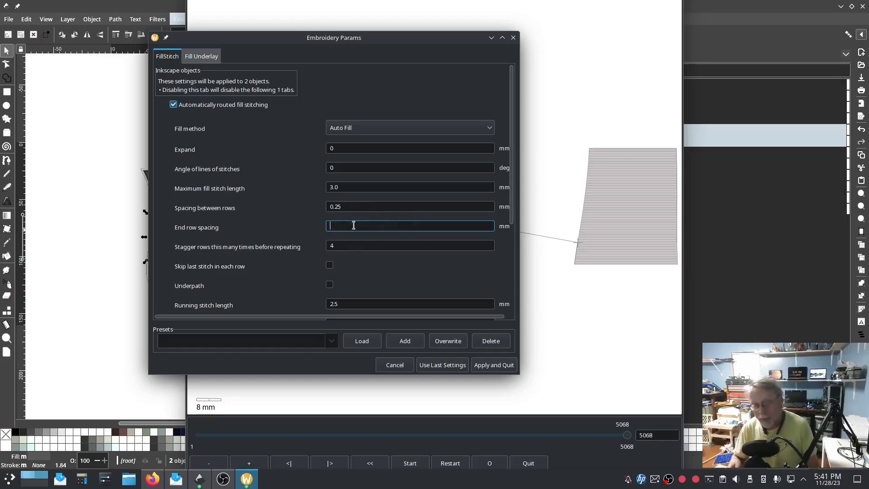
pyautogui.write('2')
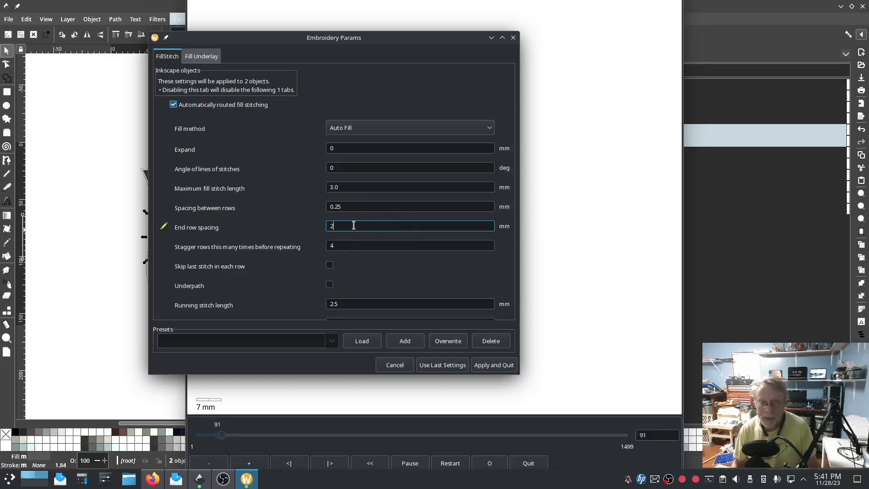
pyautogui.moveTo(221, 434); pyautogui.dragTo(374, 435)
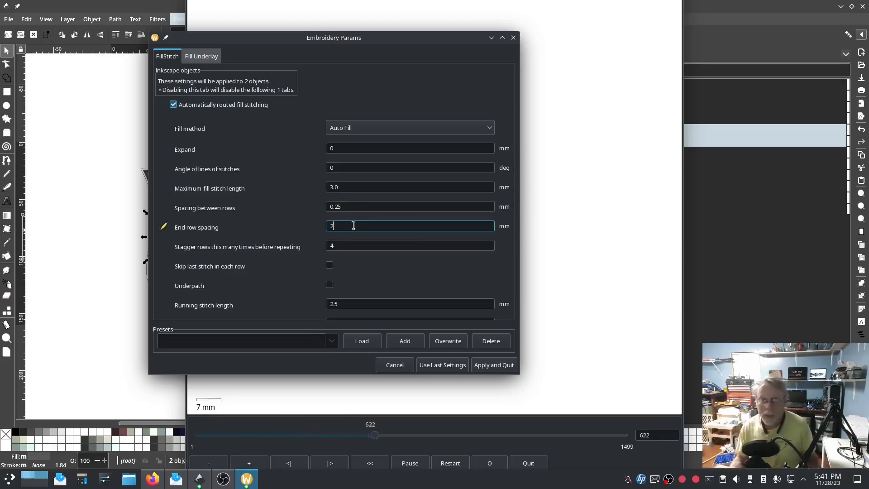
pyautogui.moveTo(375, 434); pyautogui.dragTo(525, 434)
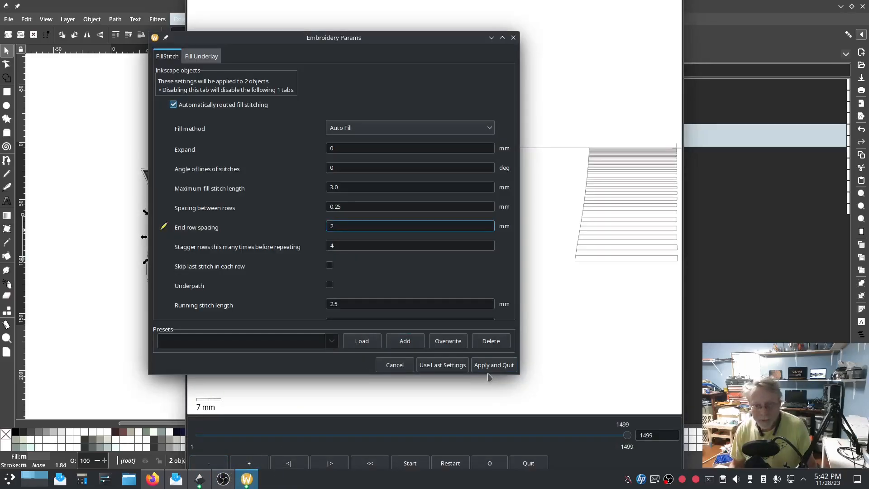
pyautogui.click(492, 365)
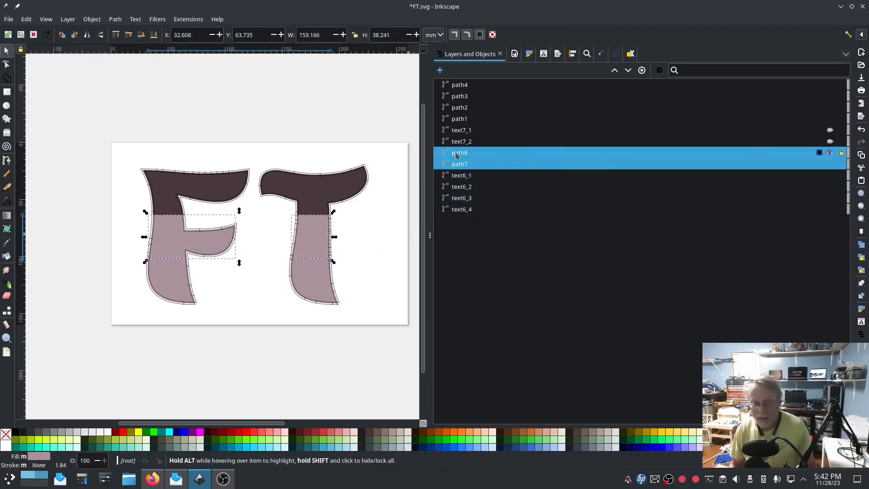
# - Select path7 and path8, the light bottom pieces of the F and T
pyautogui.click(187, 19)
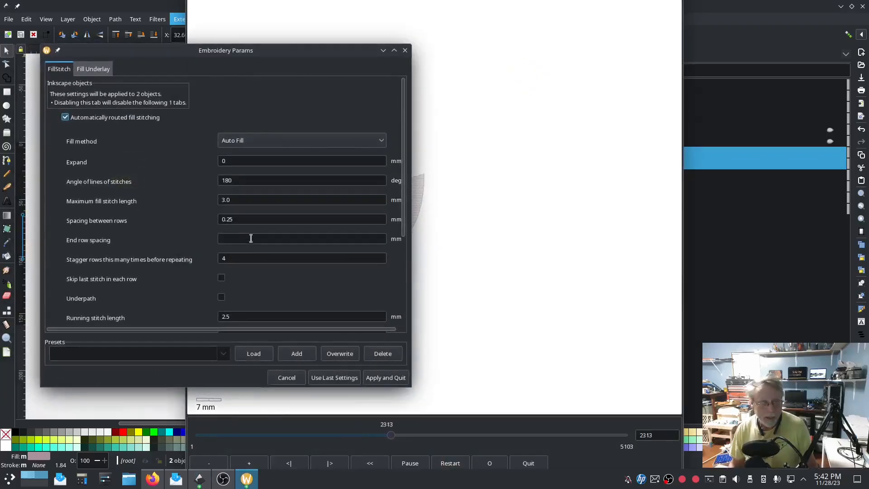
# - Enter a 2 mm end row spacing for path7 and path8 and apply it
pyautogui.write('2')
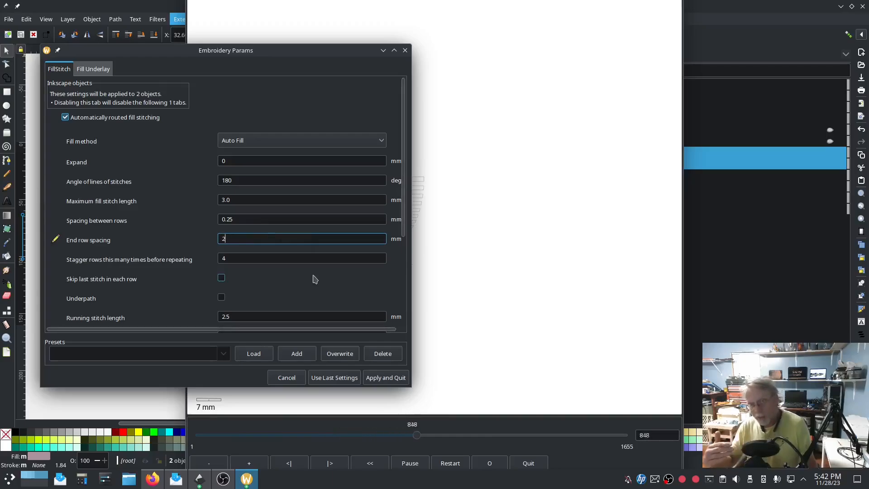
pyautogui.moveTo(416, 435); pyautogui.dragTo(585, 435)
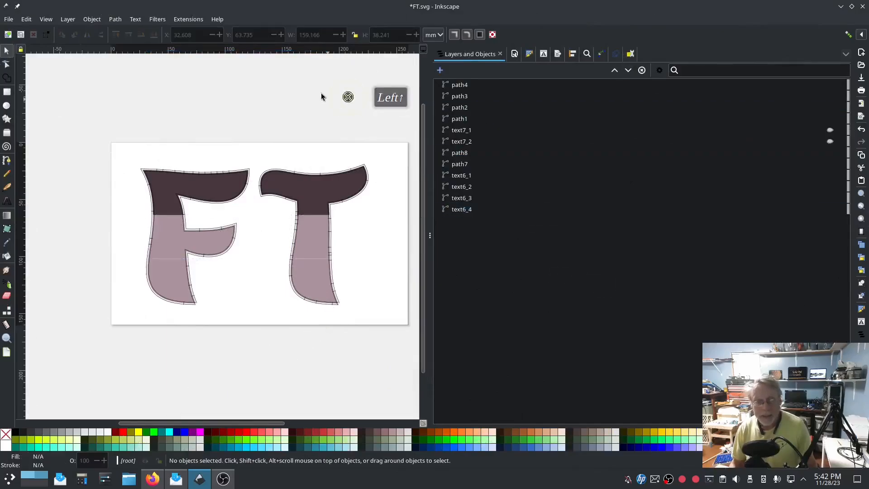
pyautogui.click(188, 19)
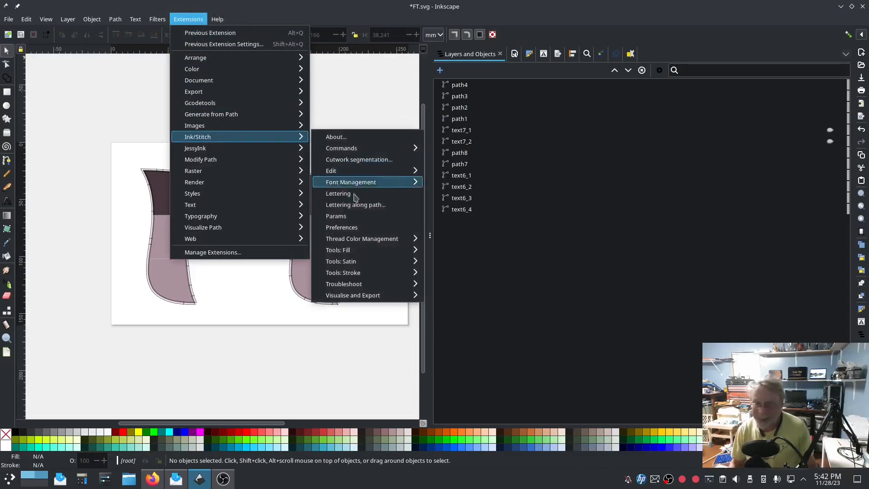
pyautogui.moveTo(390, 89)
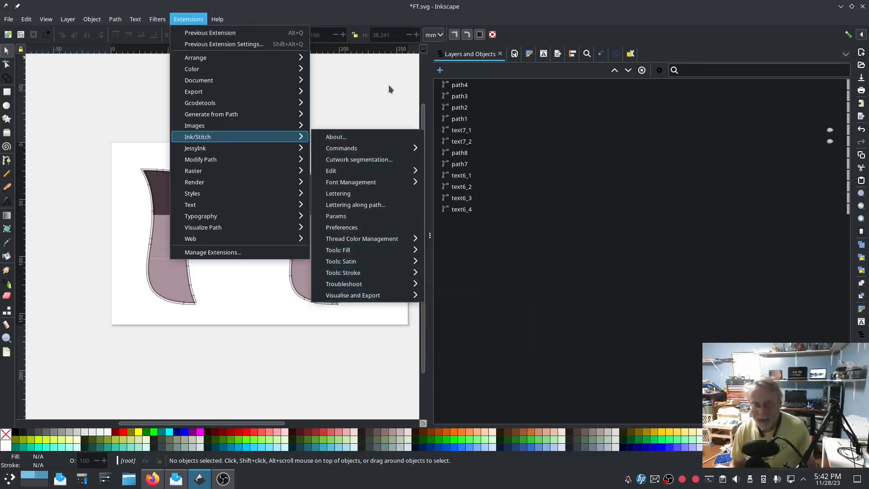
pyautogui.click(461, 141)
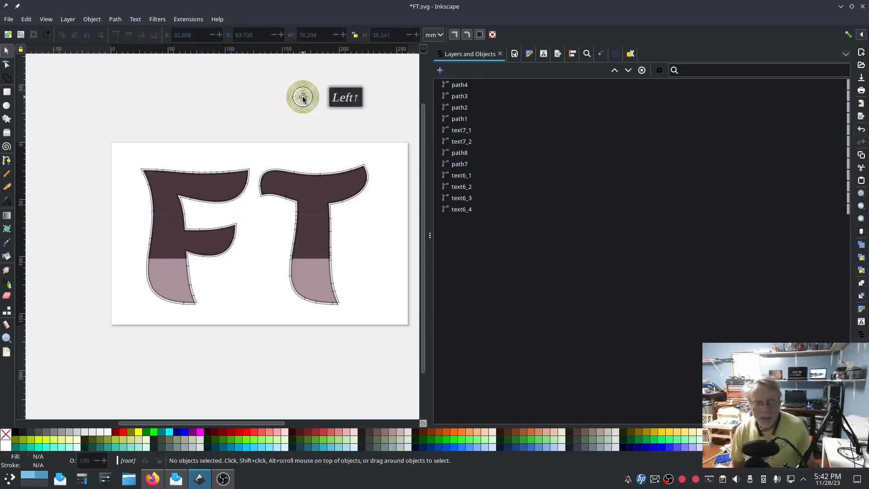
pyautogui.click(188, 19)
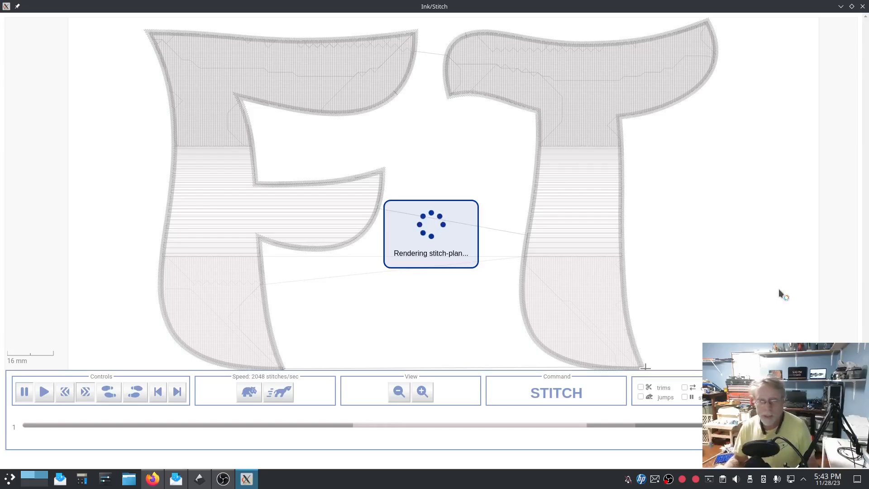
pyautogui.moveTo(765, 271)
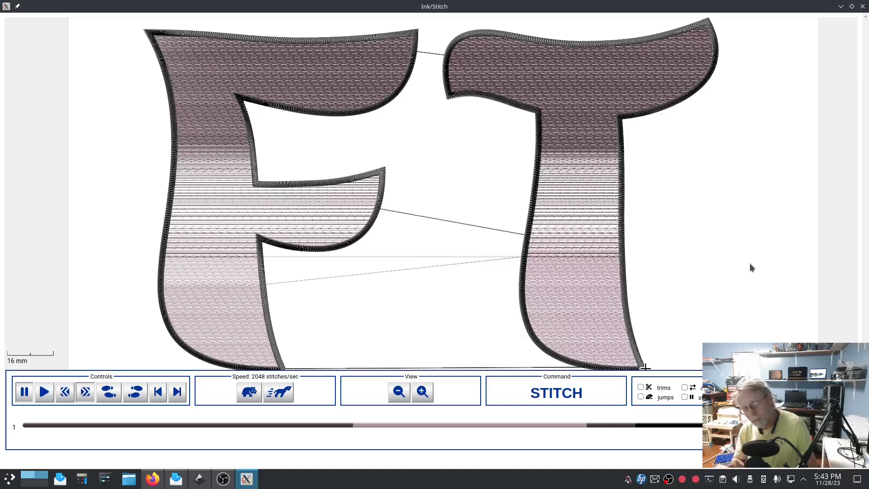
pyautogui.moveTo(763, 130)
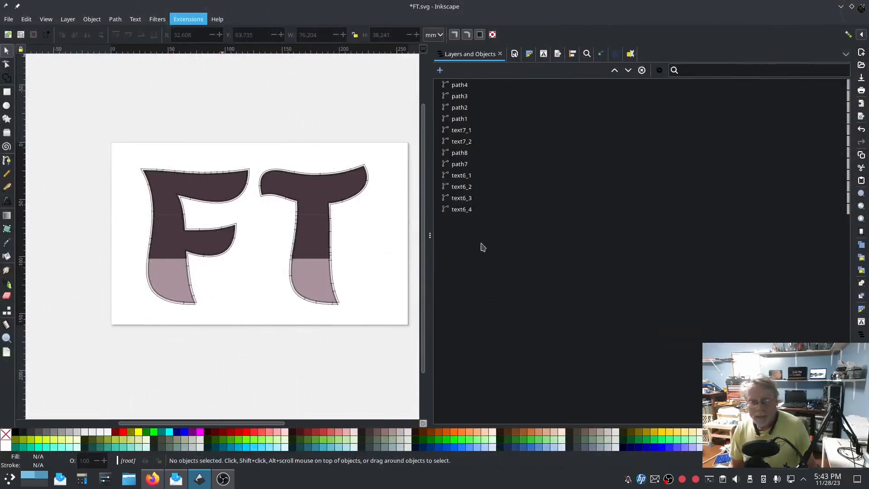
pyautogui.click(460, 130)
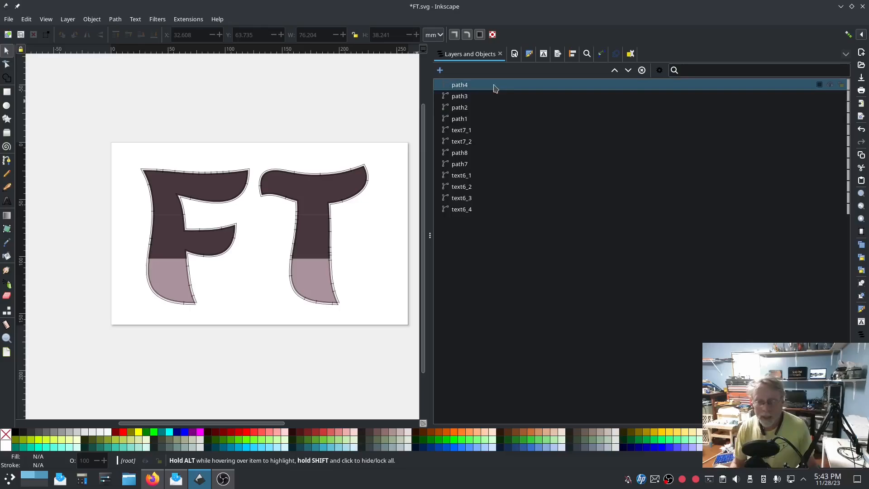
pyautogui.click(188, 19)
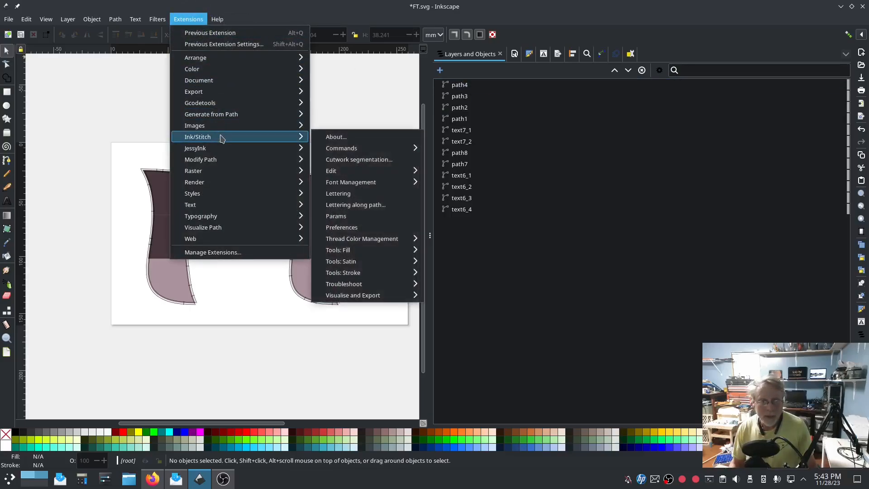
pyautogui.click(353, 295)
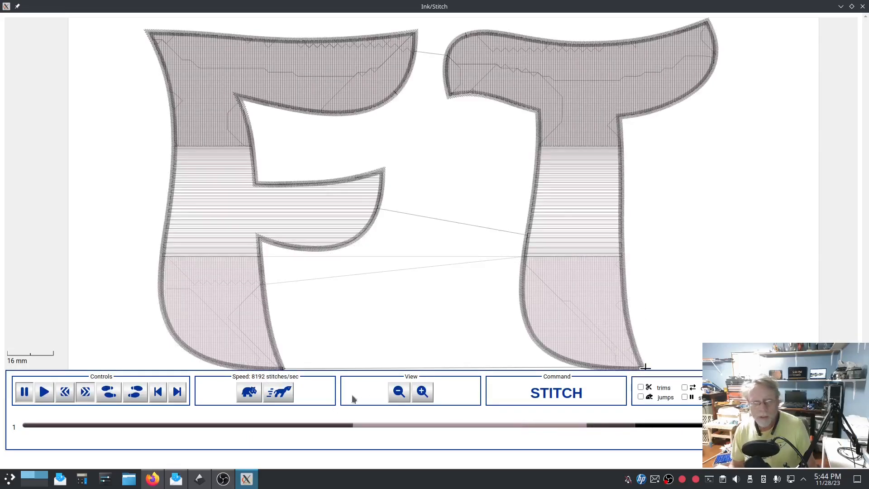
pyautogui.moveTo(424, 429)
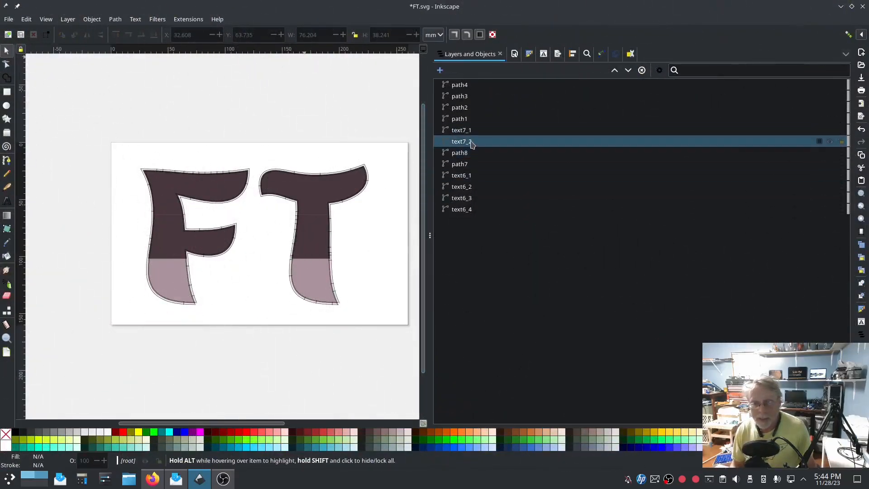
# - Lower text7_1 and text7_2 one step in object order and launch the stitch simulator
pyautogui.click(459, 164)
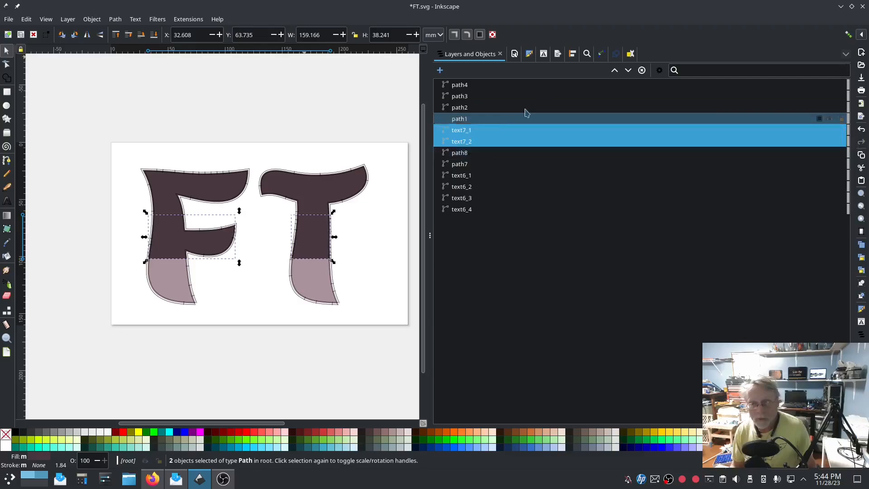
pyautogui.moveTo(628, 71)
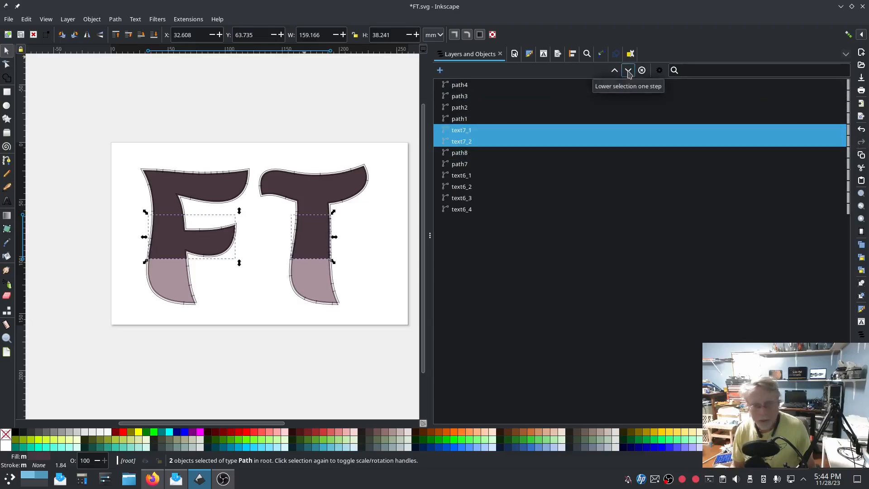
pyautogui.click(627, 70)
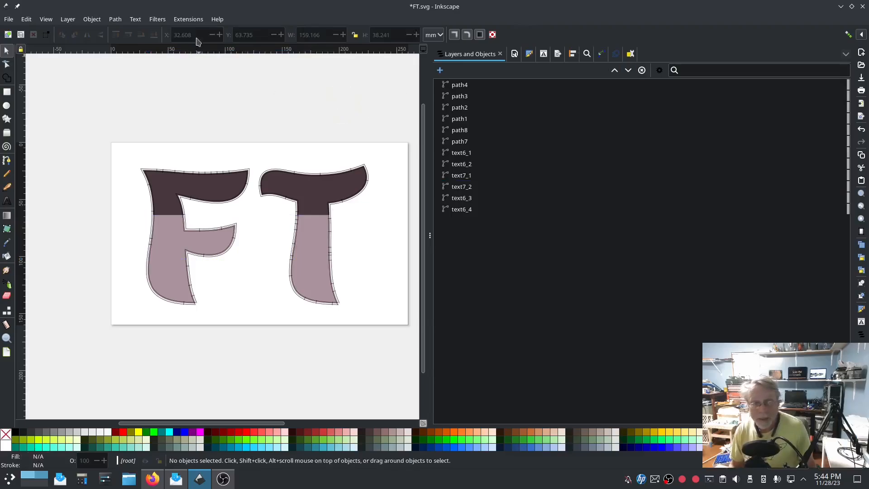
pyautogui.click(188, 19)
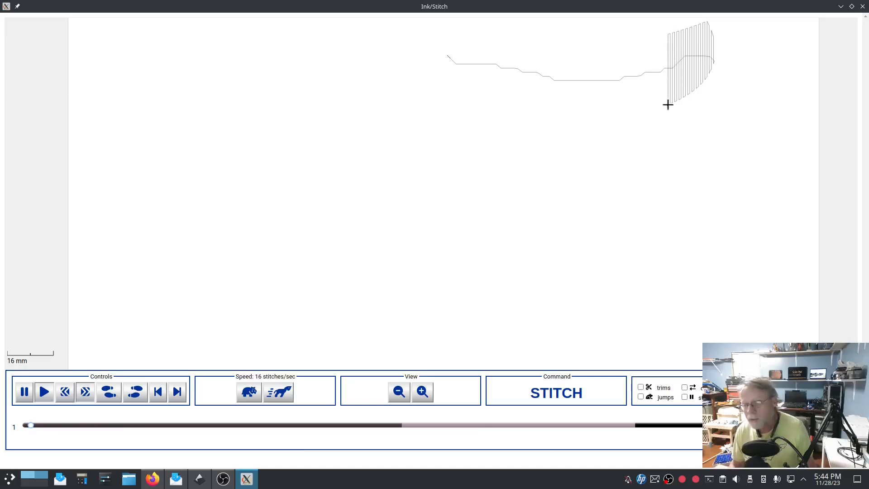
# - Speed up the simulator animation and watch the reordered FT design stitch
pyautogui.click(279, 391)
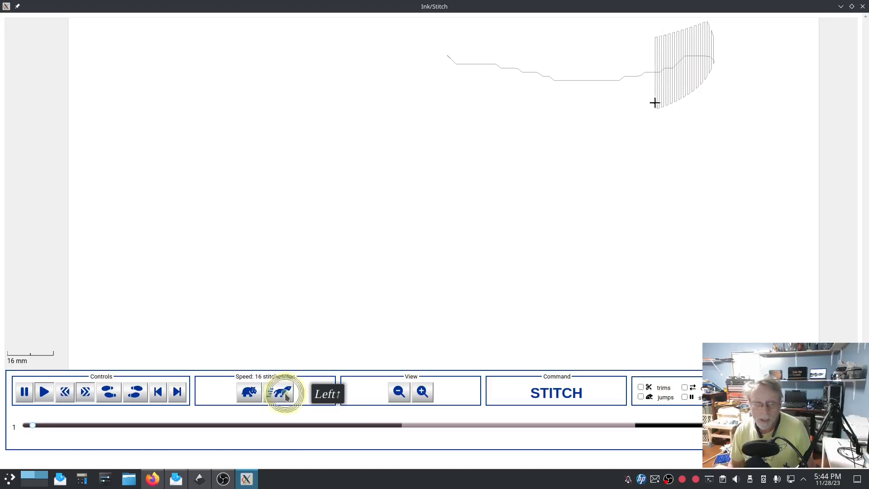
pyautogui.click(284, 392)
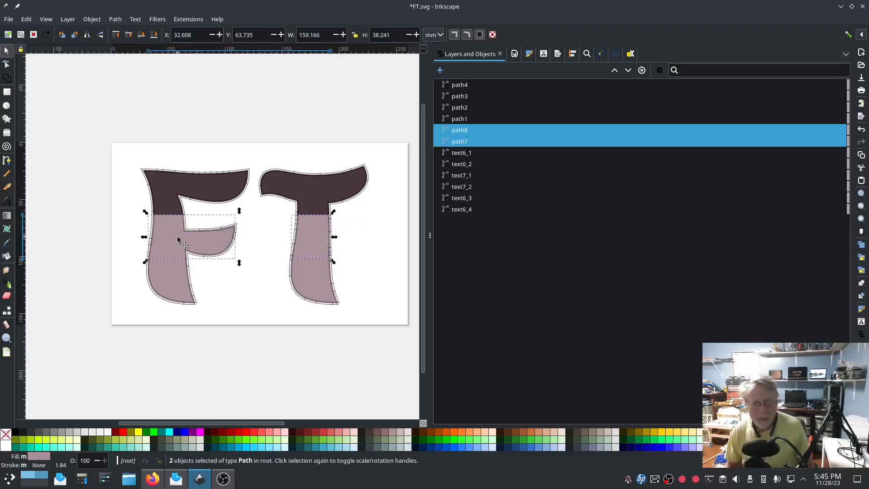
pyautogui.moveTo(255, 365)
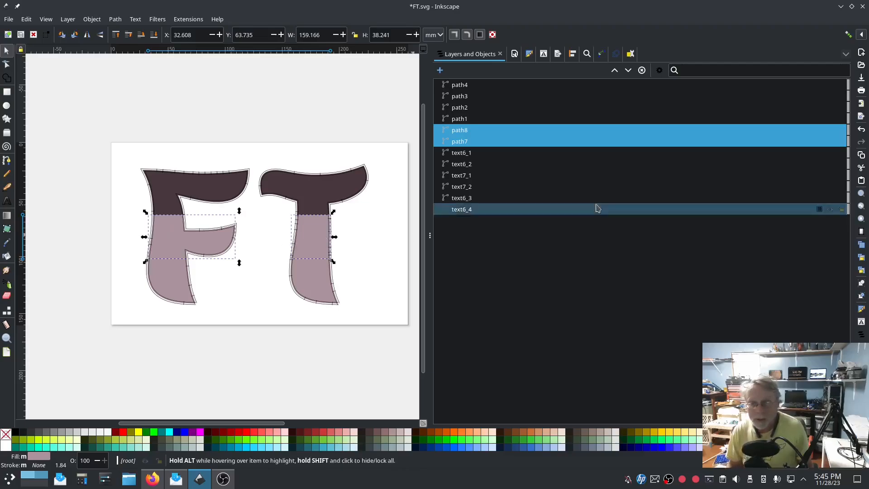
# - Give path7 and path8 a 1.75 mm end row spacing and hide them
pyautogui.click(188, 19)
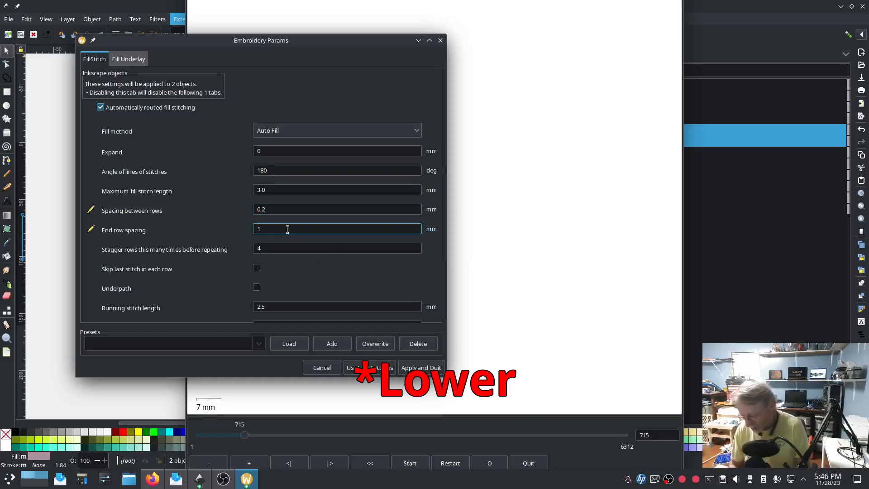
pyautogui.write('1.75')
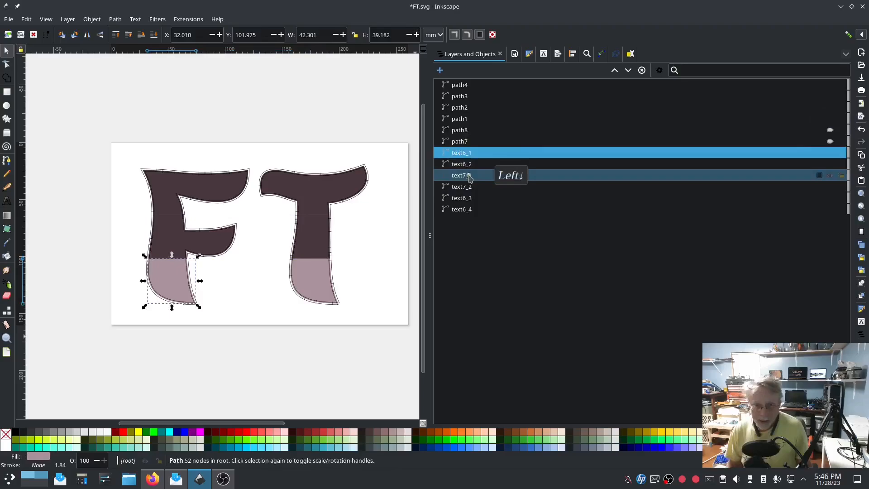
# - Give the dark middle fills of F and T (text7_1, text7_2) 1.75 mm end row spacing
pyautogui.click(461, 186)
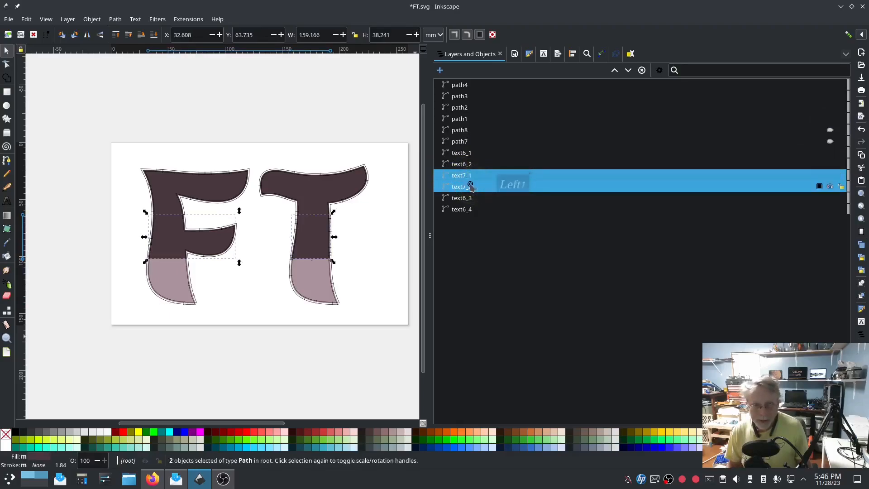
pyautogui.click(187, 19)
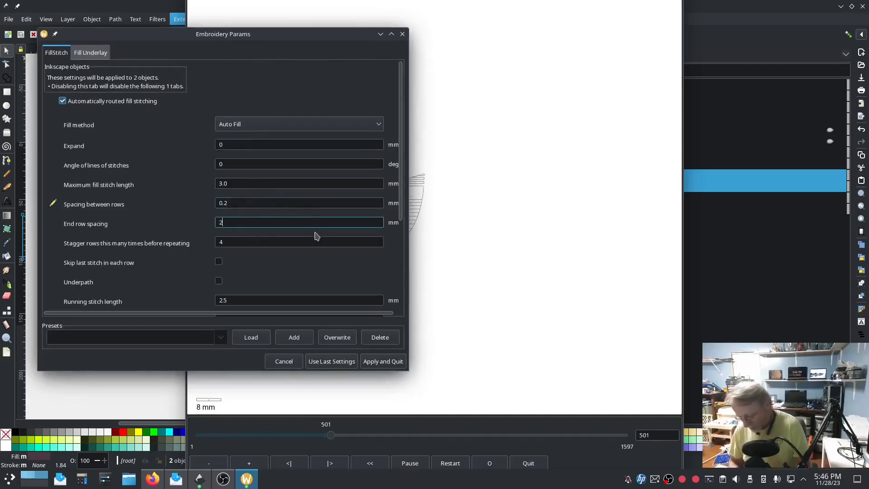
pyautogui.write('1.75')
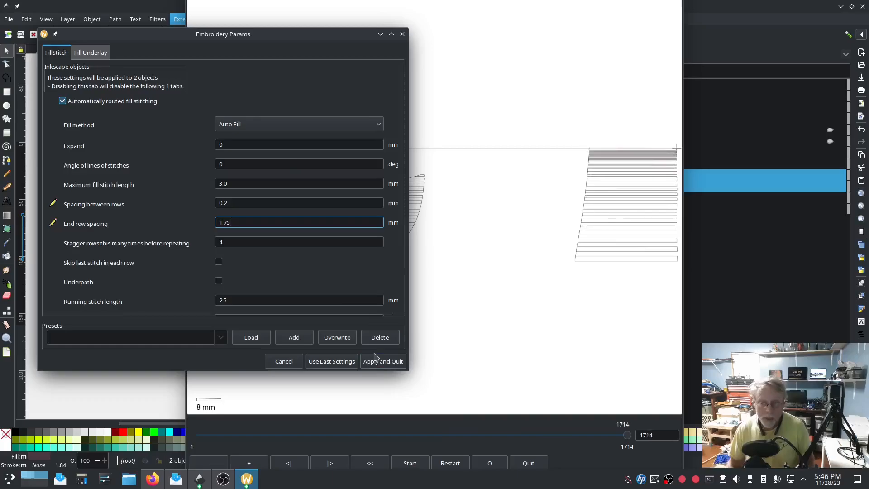
pyautogui.click(383, 361)
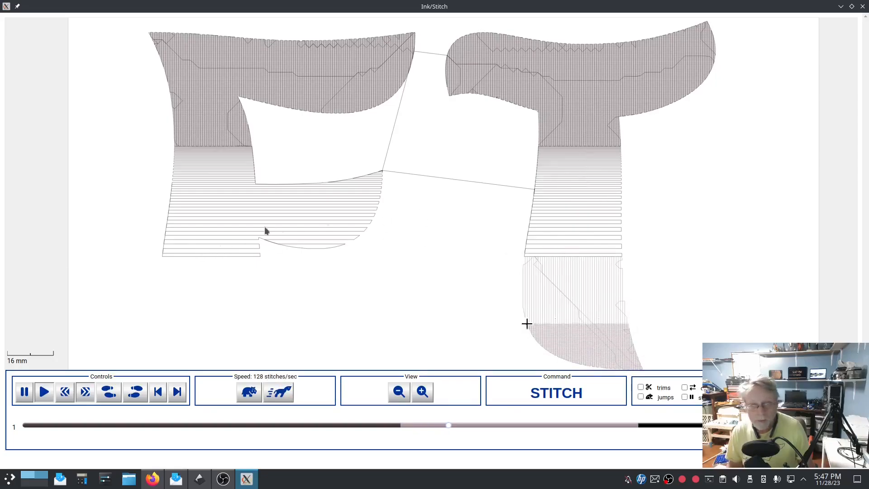
# - Speed up, then slow down the simulator to watch the FT gradient rows stitch
pyautogui.click(279, 392)
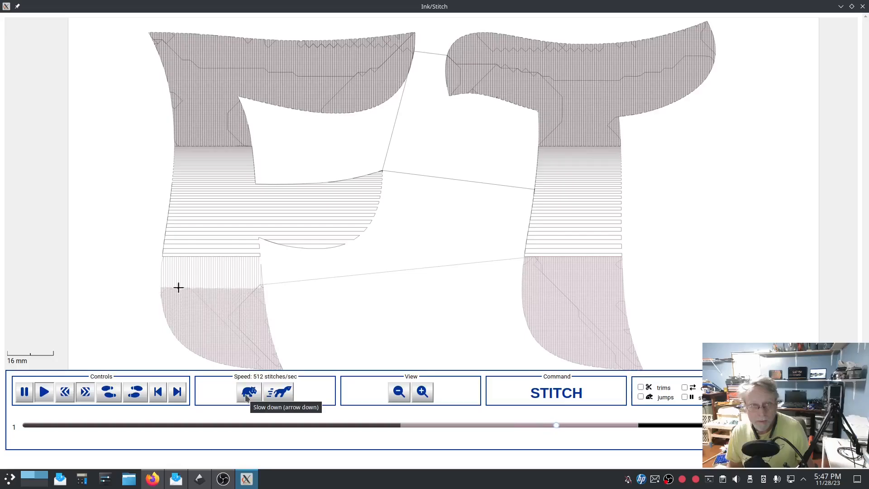
pyautogui.click(248, 392)
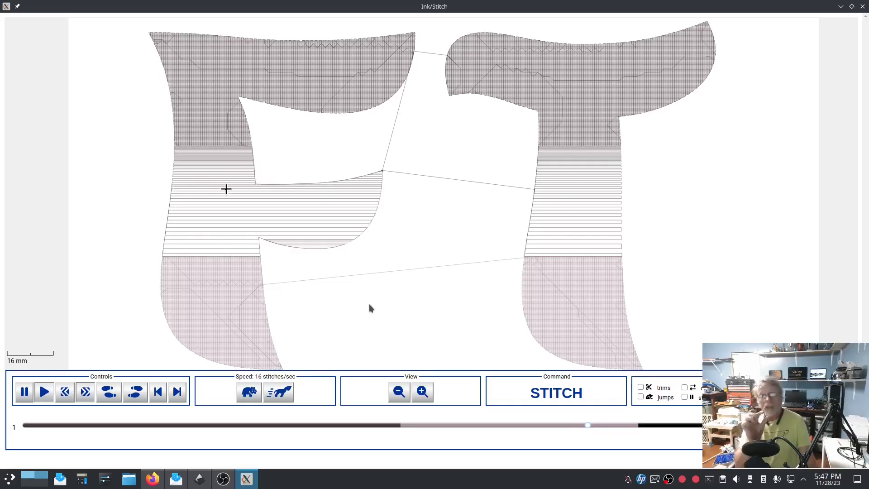
pyautogui.moveTo(185, 192)
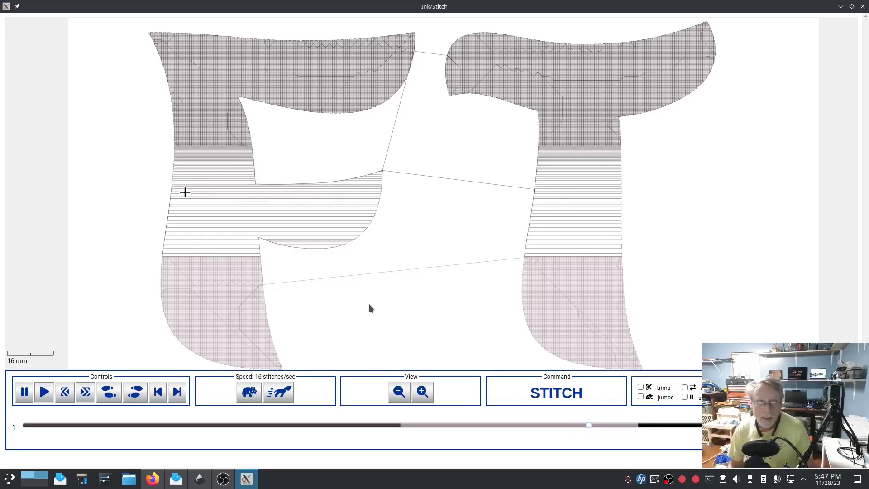
pyautogui.moveTo(270, 197)
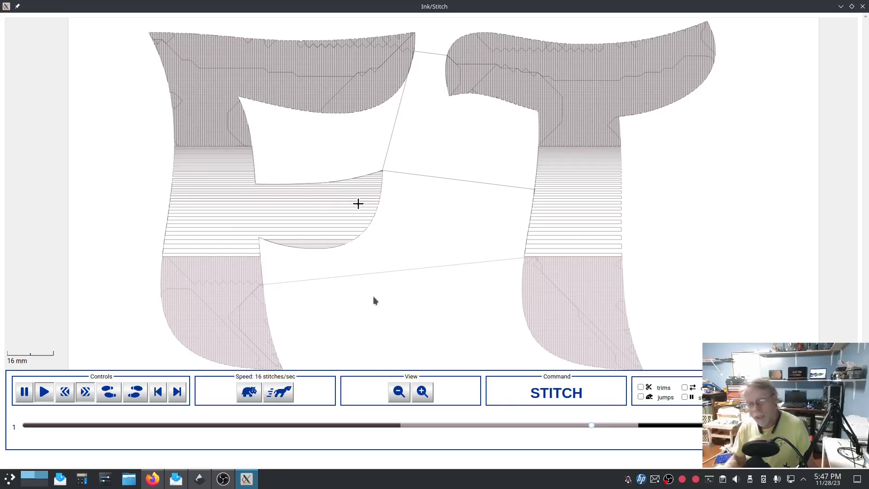
pyautogui.moveTo(317, 206)
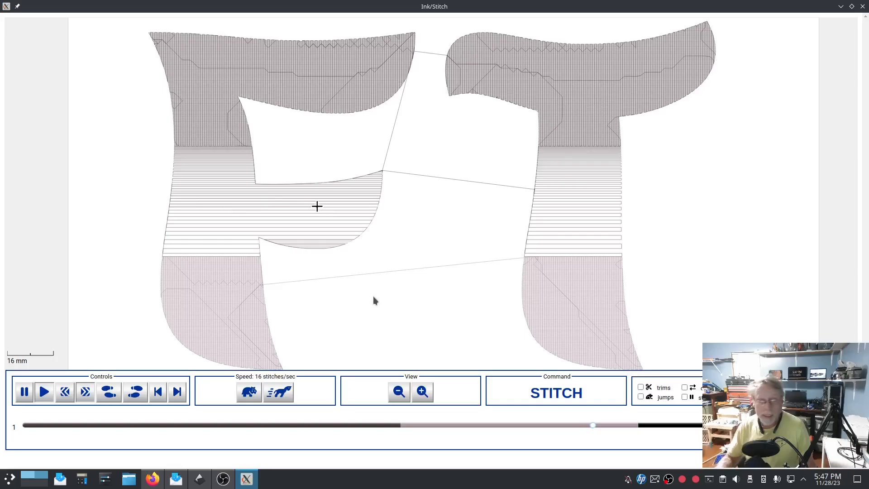
pyautogui.moveTo(241, 211)
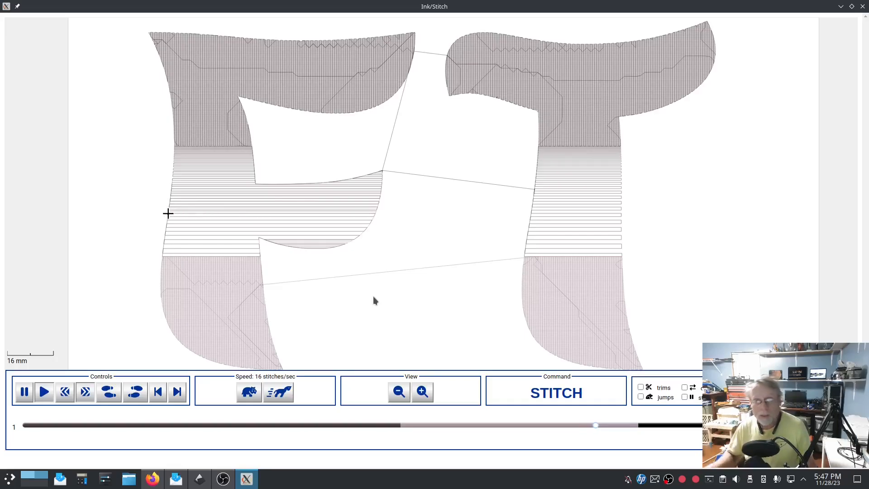
pyautogui.moveTo(248, 218)
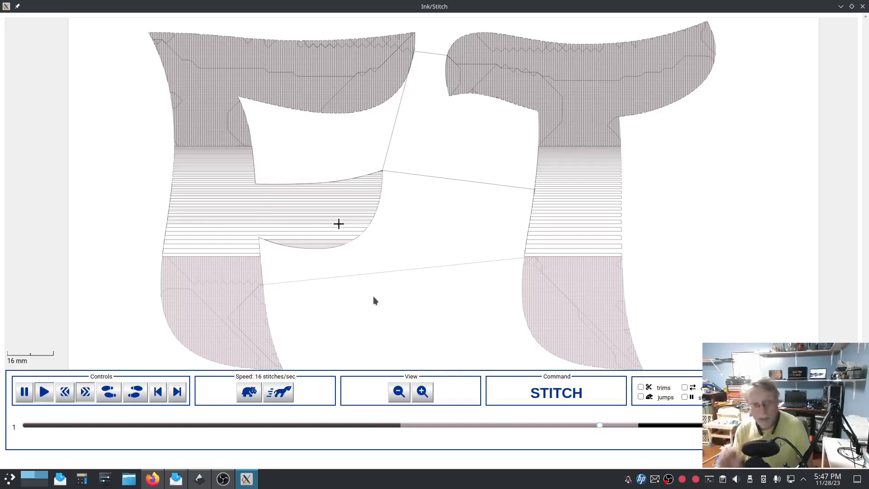
pyautogui.moveTo(276, 227)
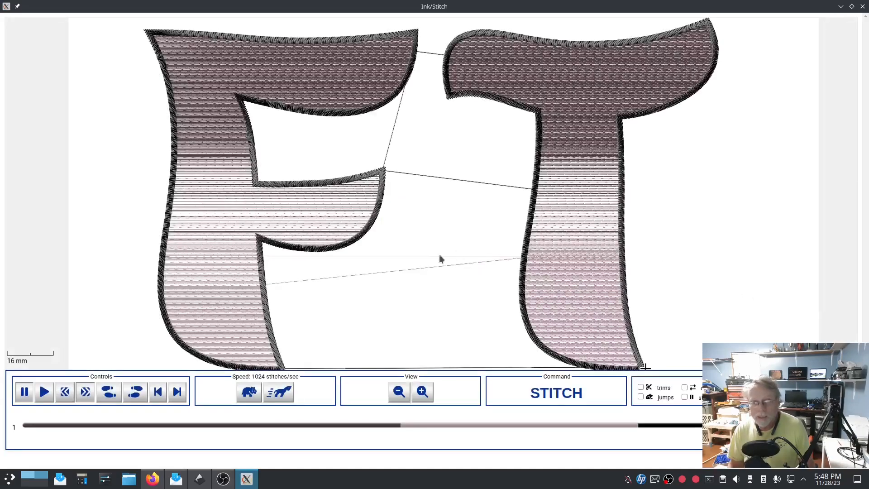
pyautogui.moveTo(562, 240)
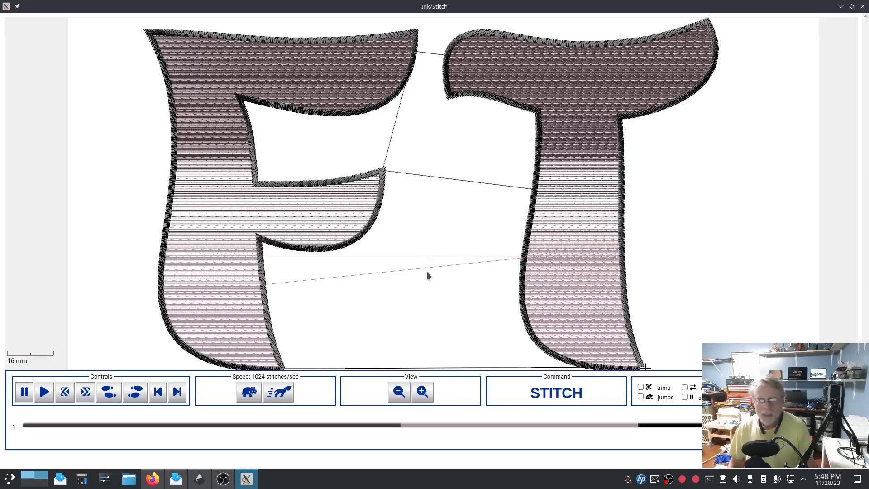
pyautogui.moveTo(432, 278)
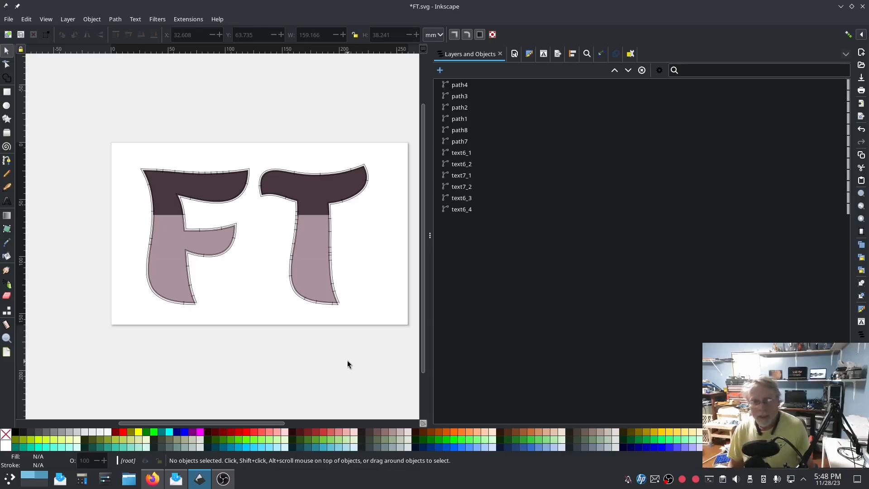
pyautogui.moveTo(343, 336)
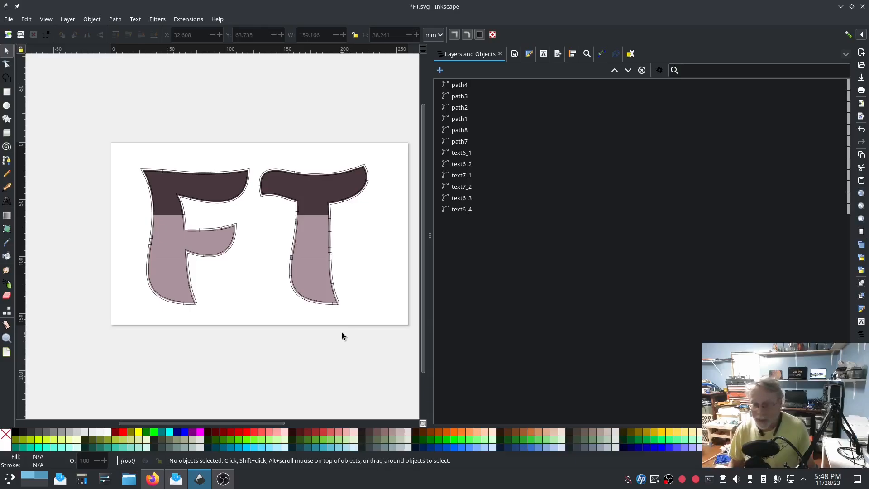